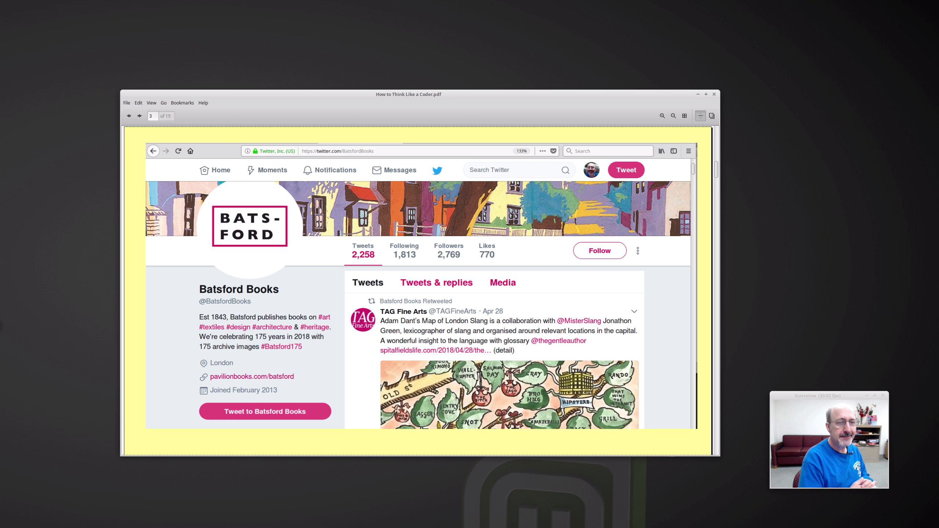
Advance to page 4, the cover-style 'you already think like a coder' slide
click(139, 116)
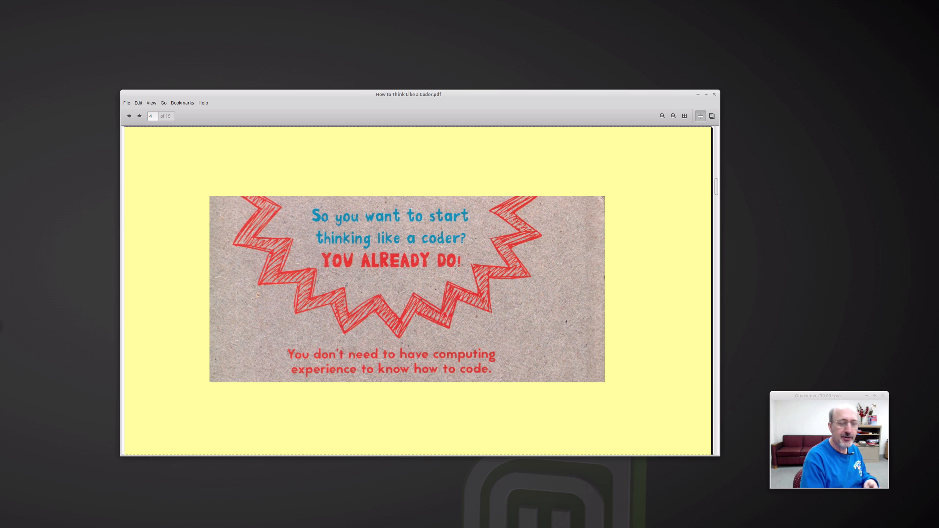
Advance to page 5, the blurb on puzzles teaching coding basics without a computer
click(139, 116)
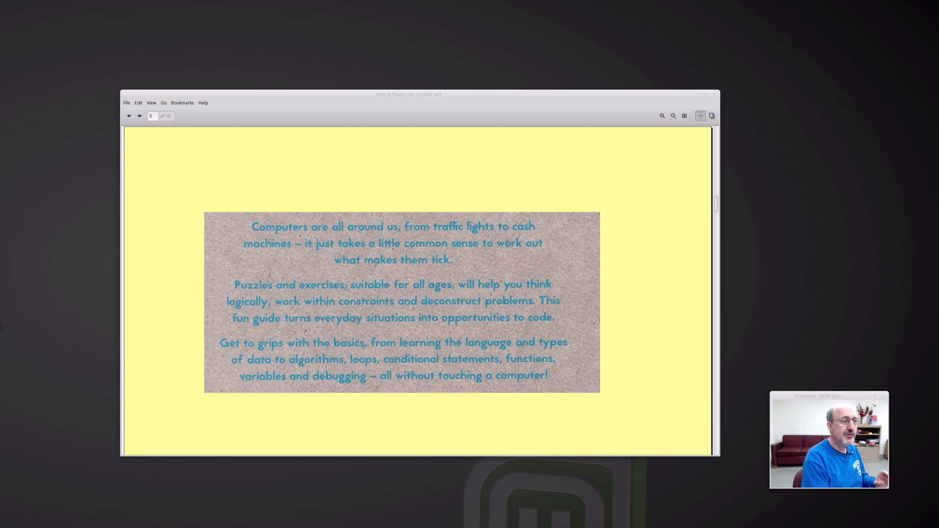
Advance to page 7, the contents page from Solving Problems to Taking It Further
click(138, 116)
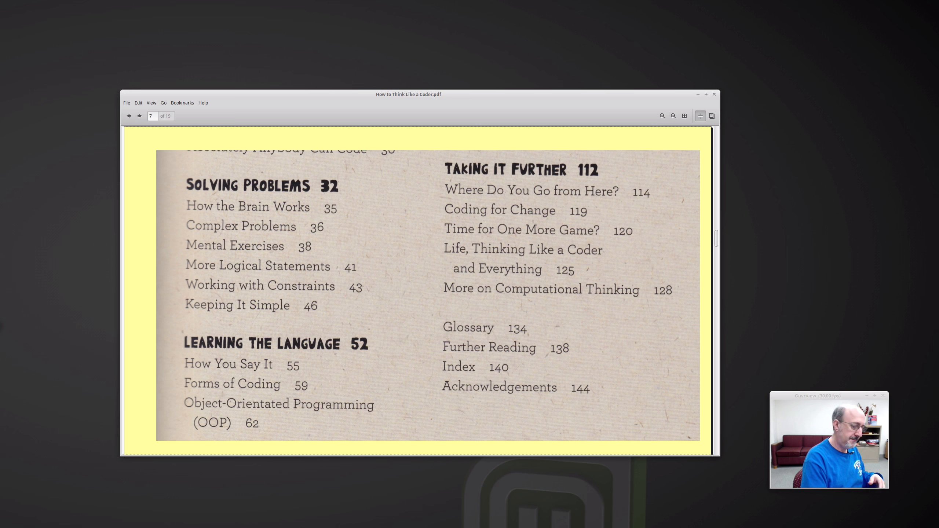
Advance to page 8, the passage on core concepts from computer science, logic and maths
click(139, 116)
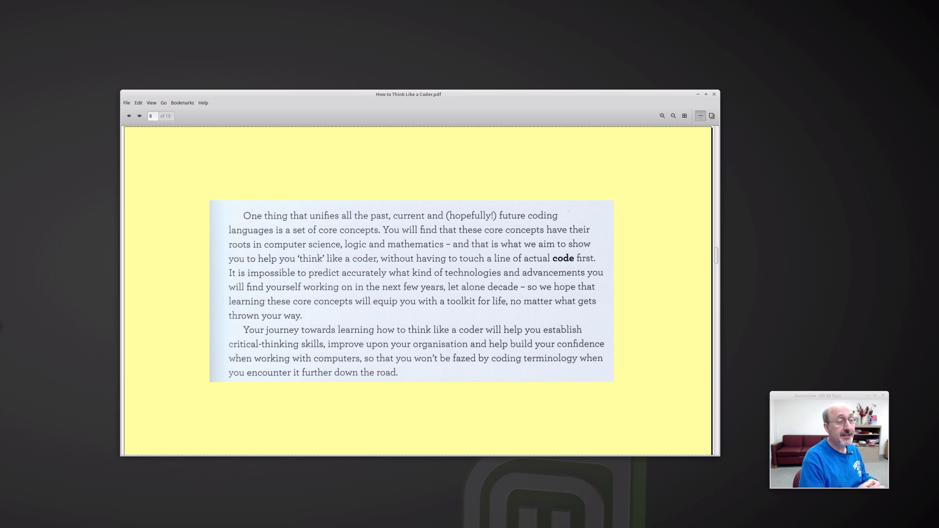
Advance to page 9, the storage table from bit up to petabyte
click(139, 116)
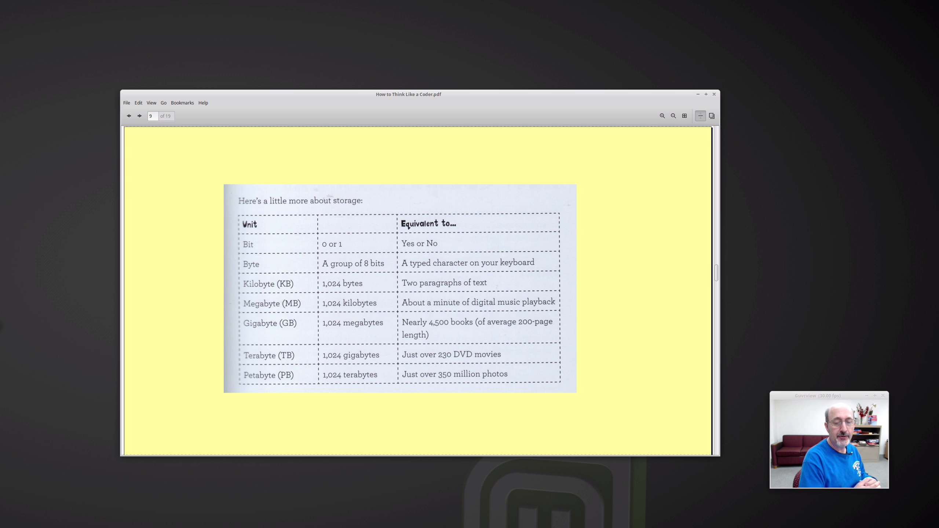
Advance to page 11, the 'Help from the IDE' passage on syntax highlighting and autocomplete
click(139, 116)
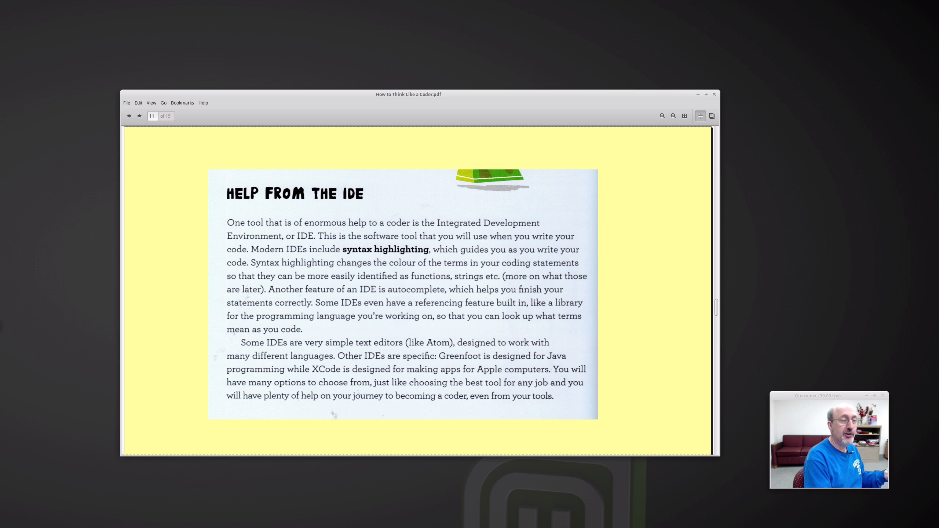
Page forward past the organisations and resources slide to page 14, the book reviews link
click(139, 116)
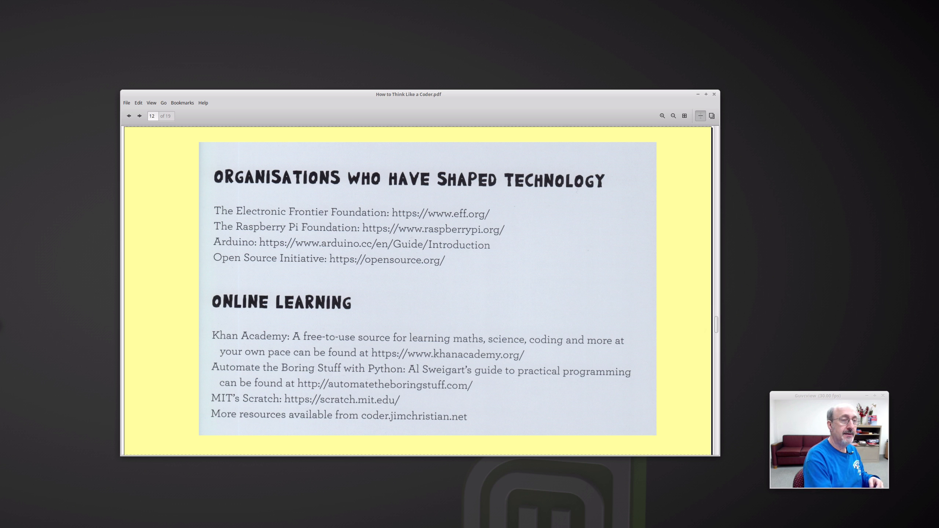
click(138, 116)
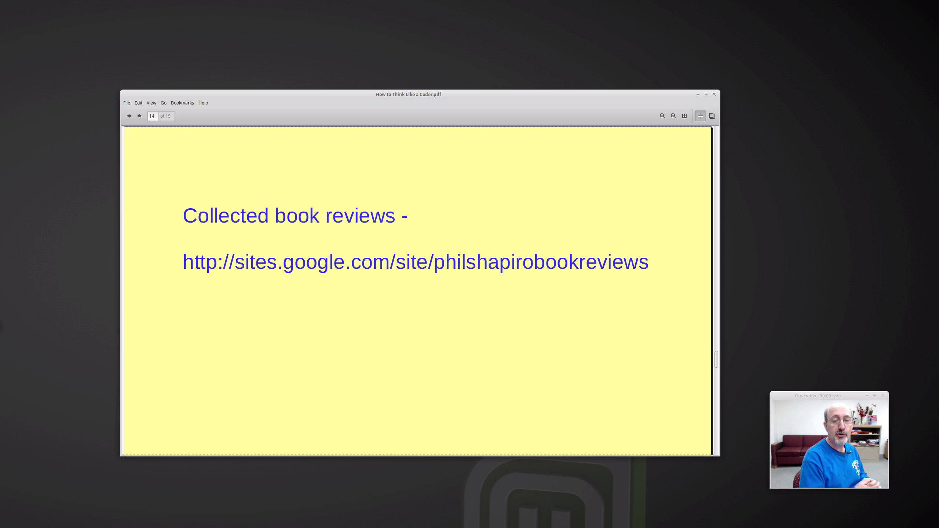
Advance to page 15, crediting the recording software, laptop and audio equipment
click(139, 116)
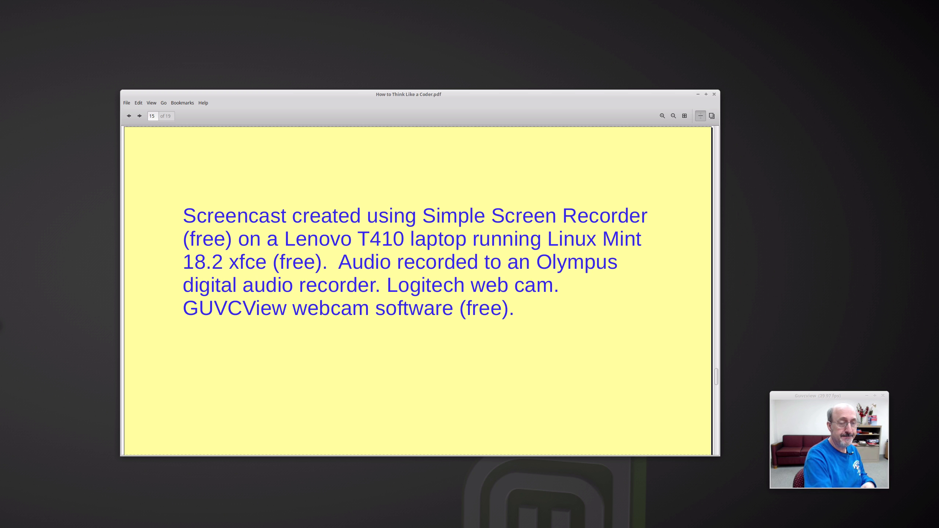
Page through the contact and support slides to page 18, the Patreon page screenshot
click(138, 116)
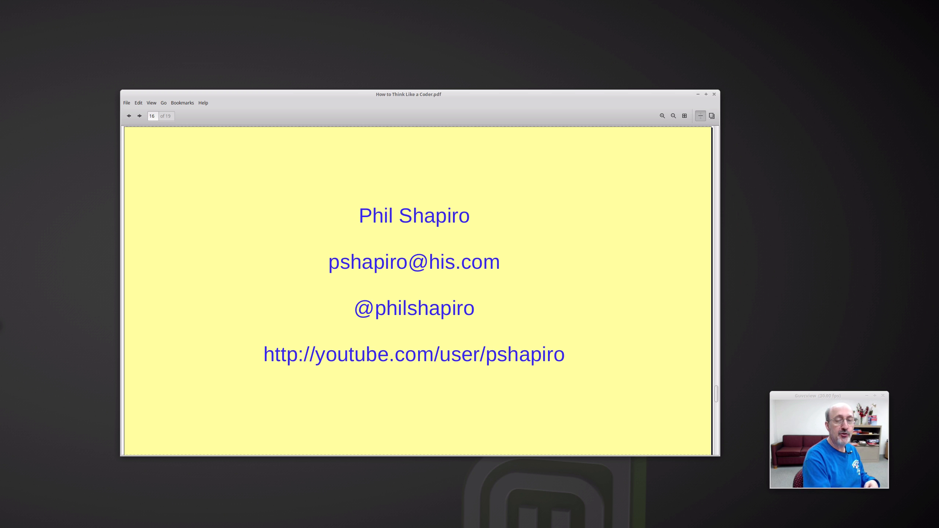
click(138, 116)
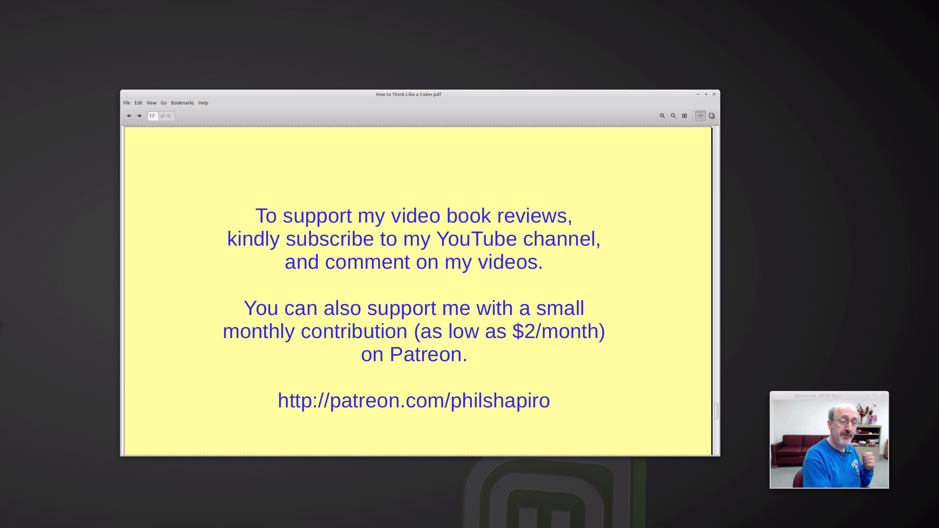
click(138, 116)
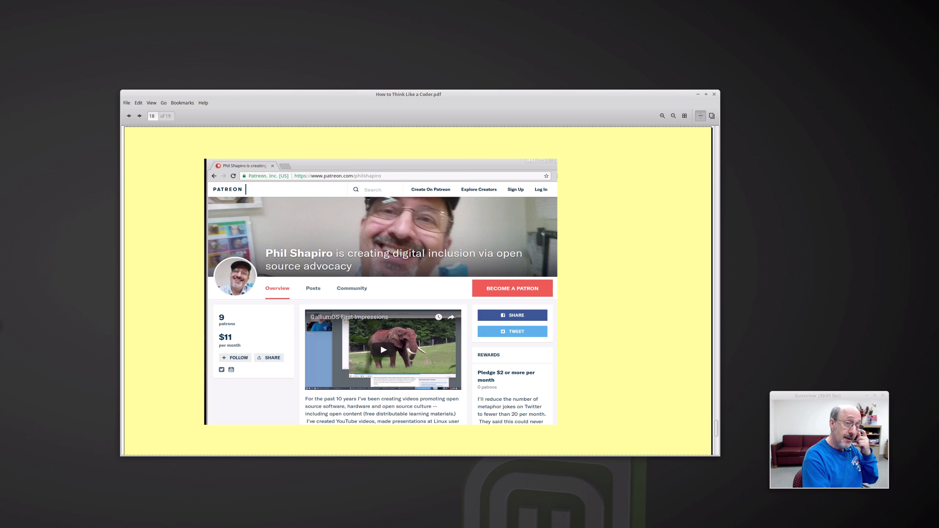